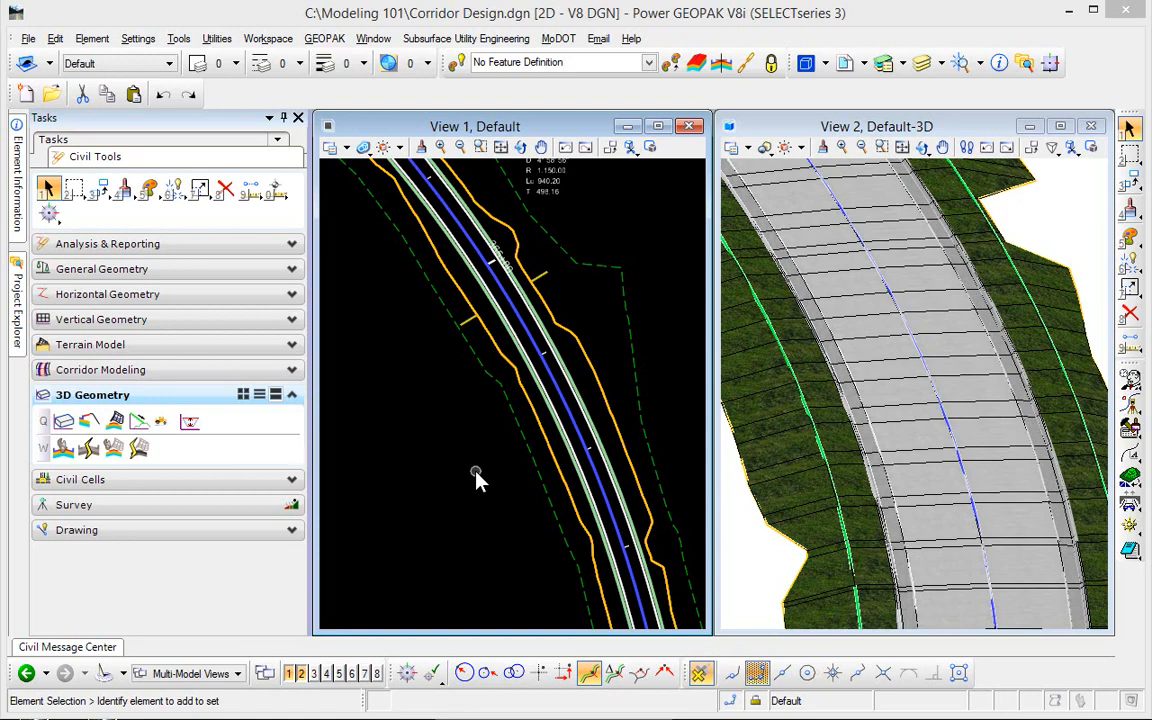
Select the centerline reference and bring up its reference actions menu.
left_click(570, 400)
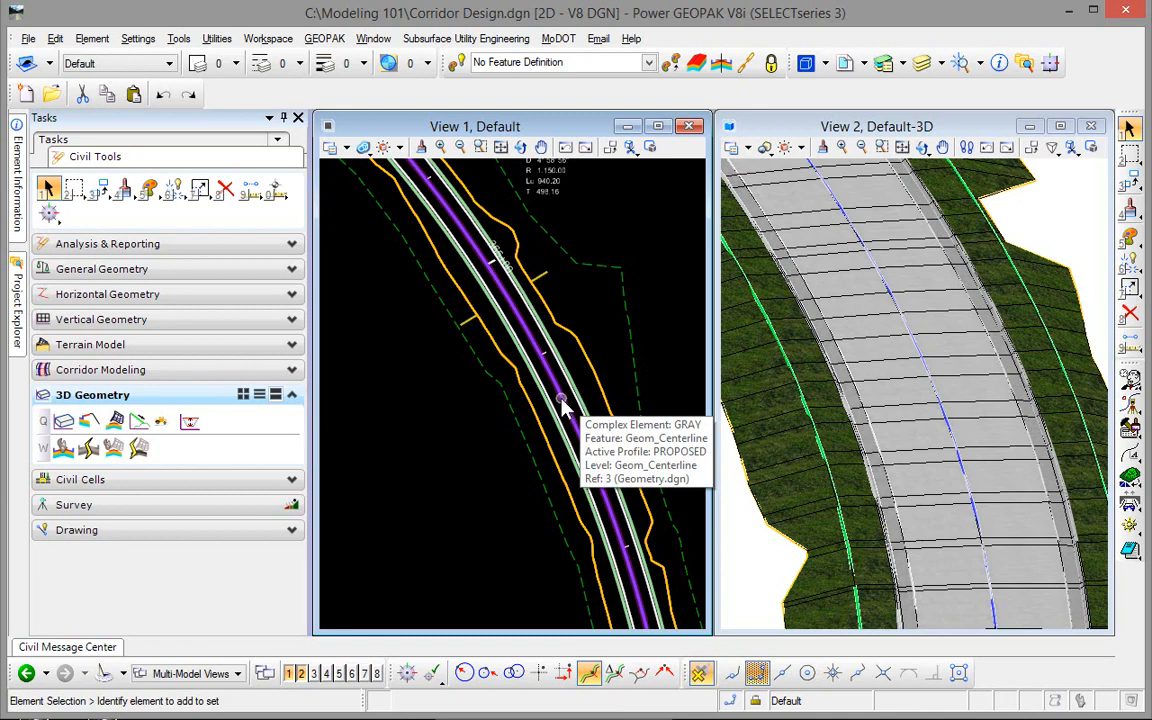
right_click(560, 405)
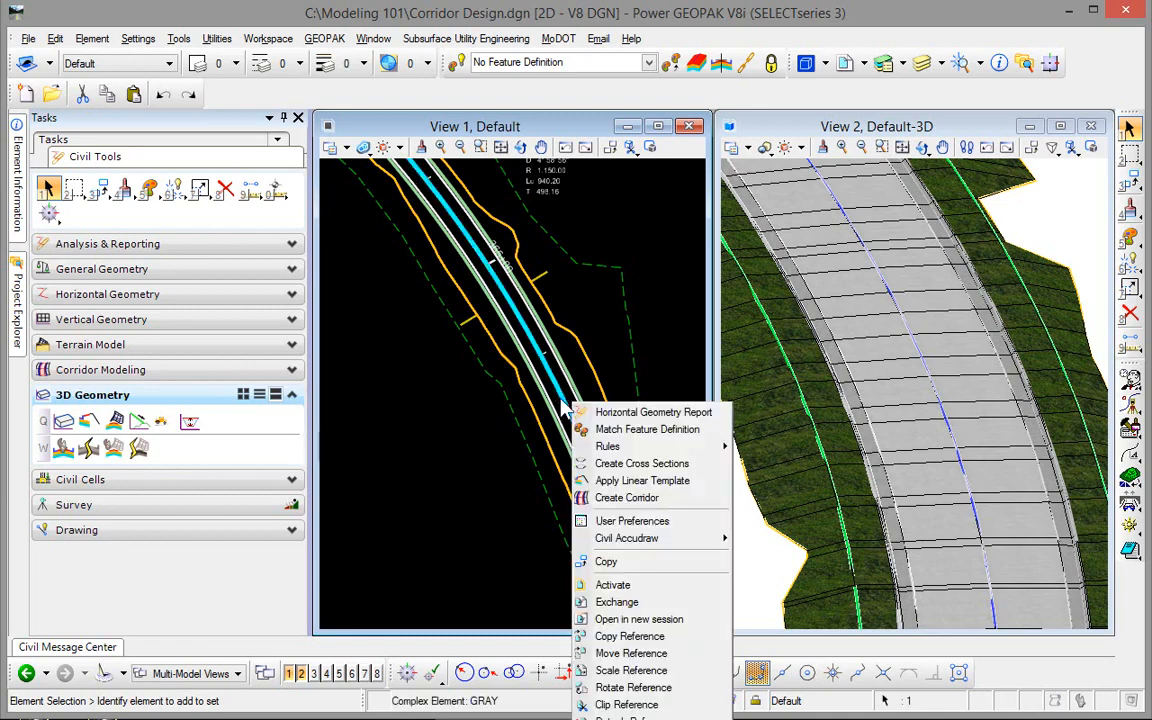
mouse_move(631, 520)
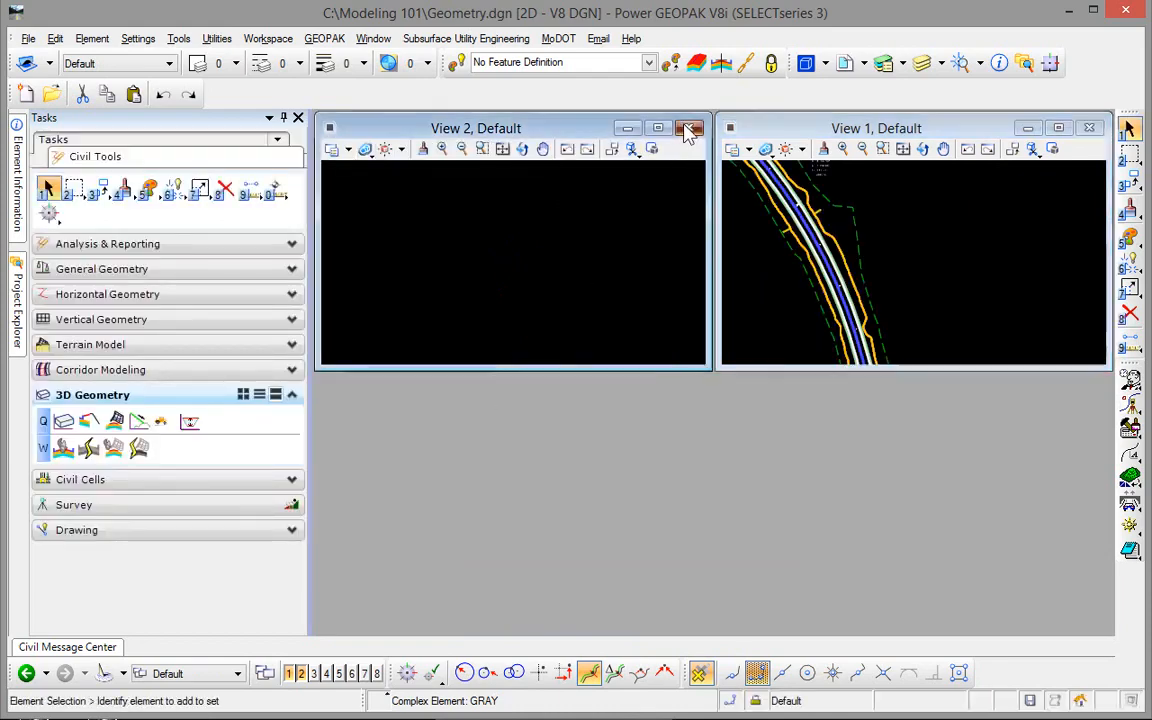
Close View 2 and show the GRAY centerline's profile model in view 2.
left_click(689, 128)
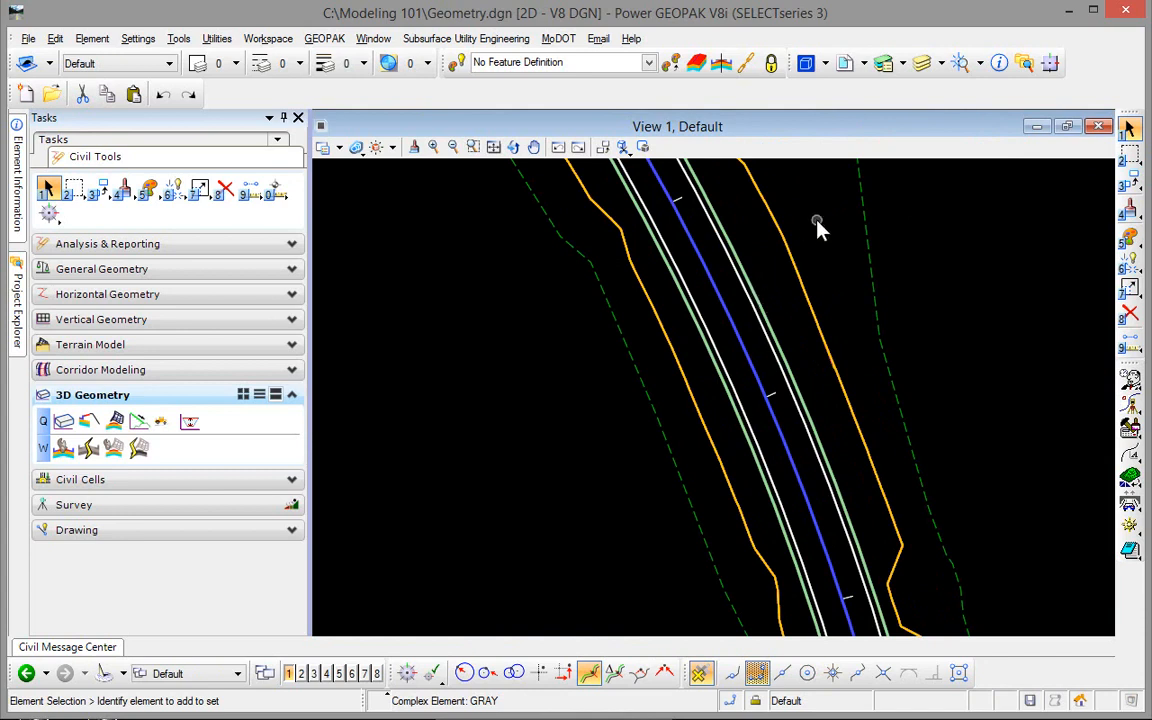
left_click(733, 333)
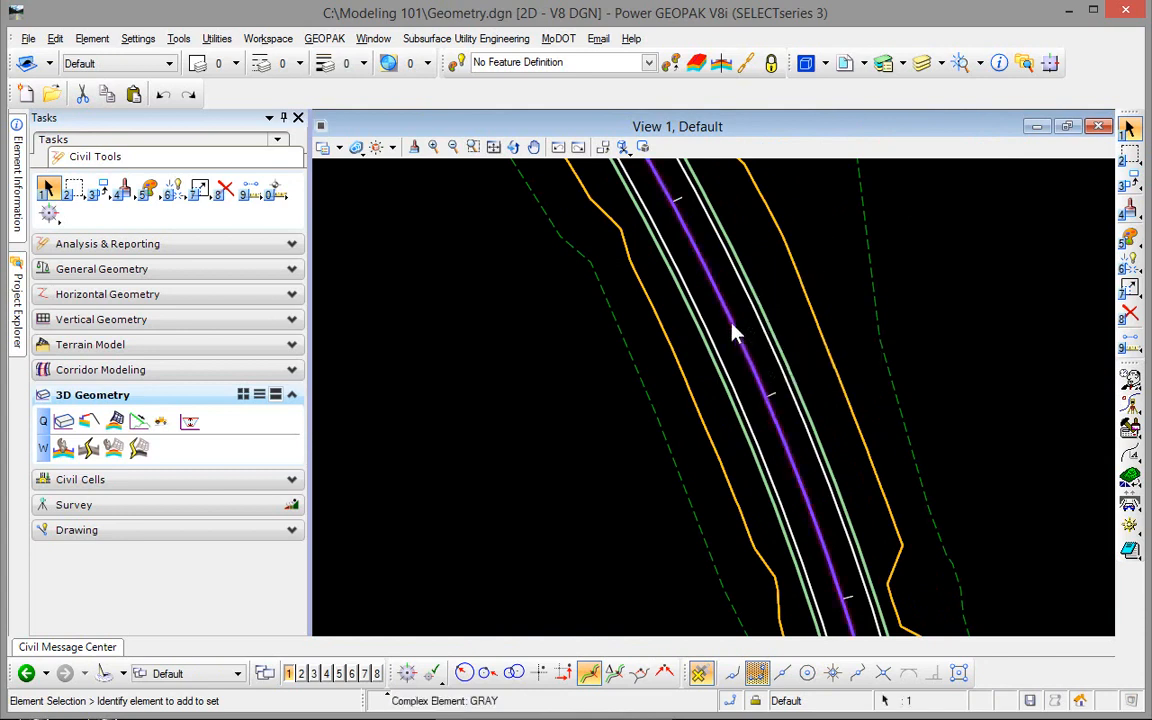
left_click(735, 335)
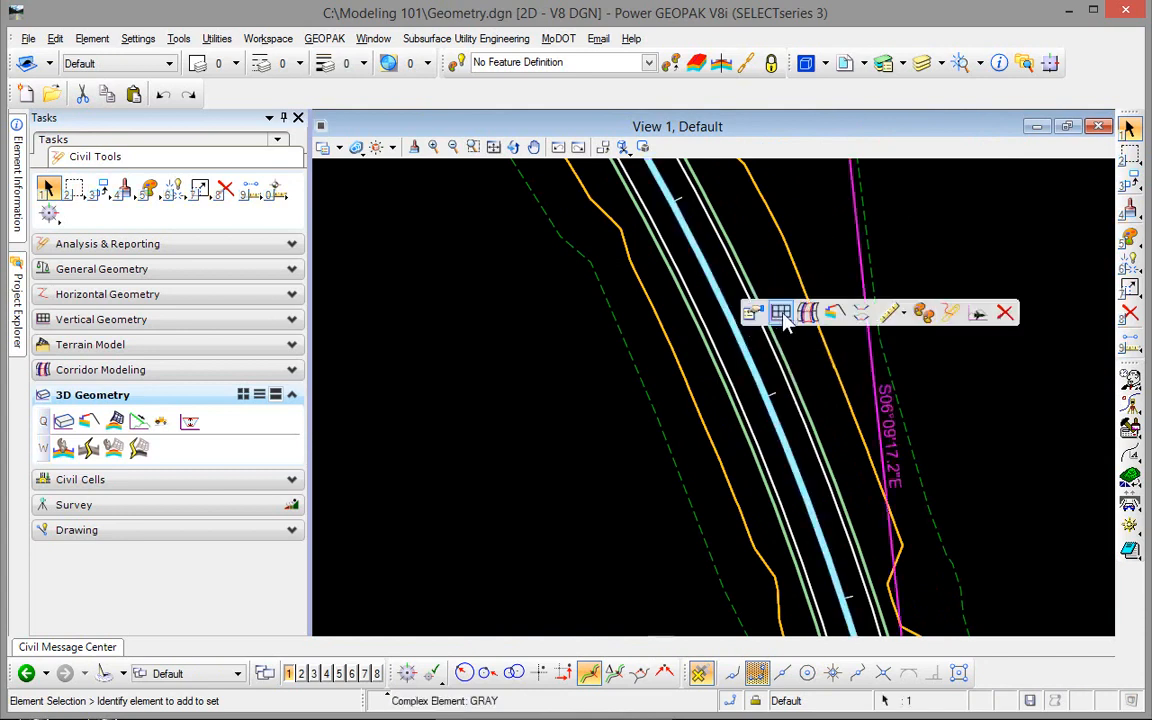
mouse_move(781, 313)
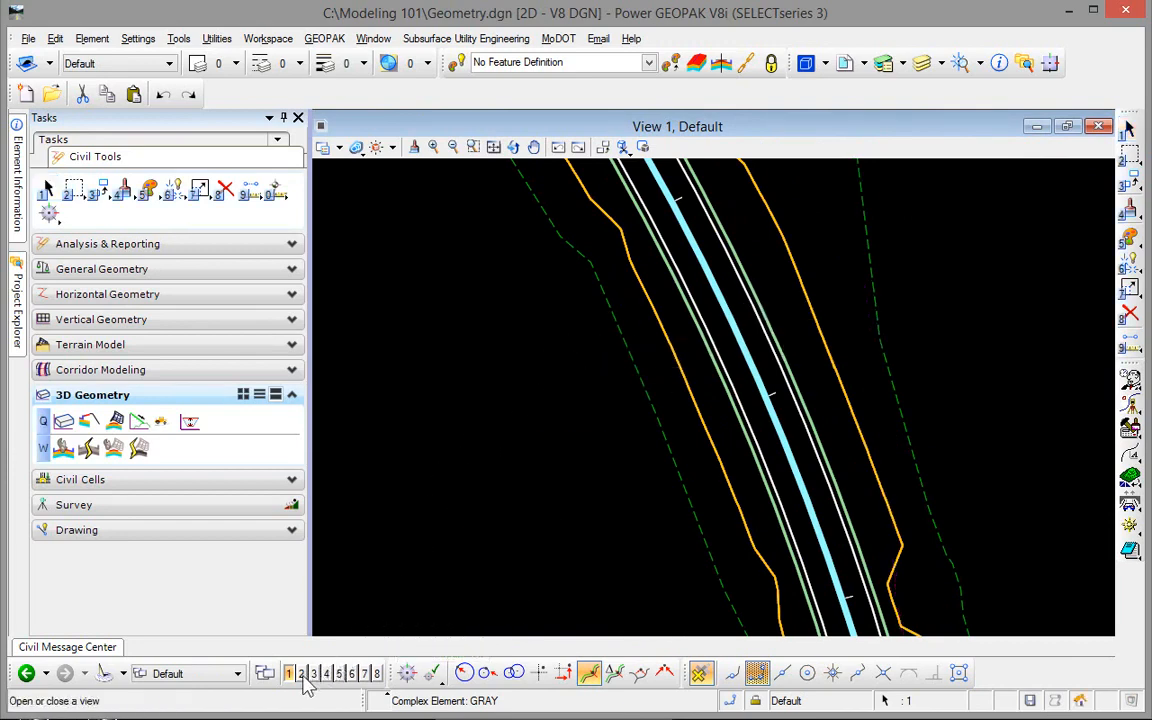
left_click(302, 673)
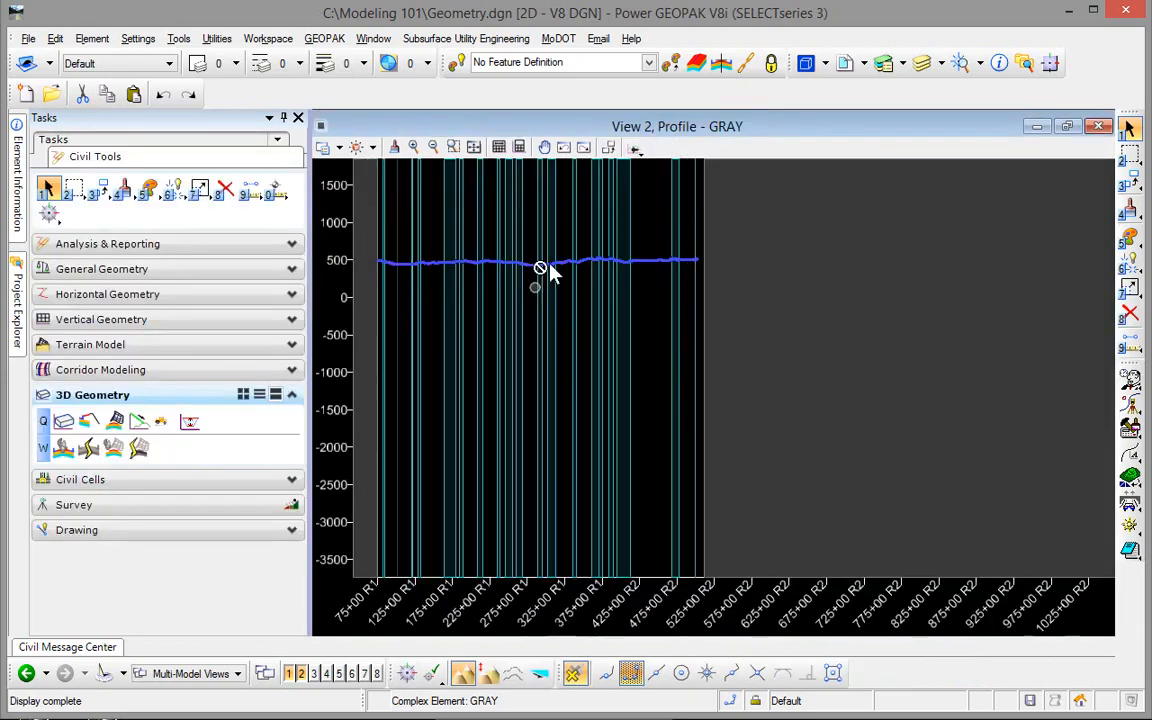
Zoom into the profile, select PROPOSED, then select the PrAlt1 grade line.
left_click(473, 147)
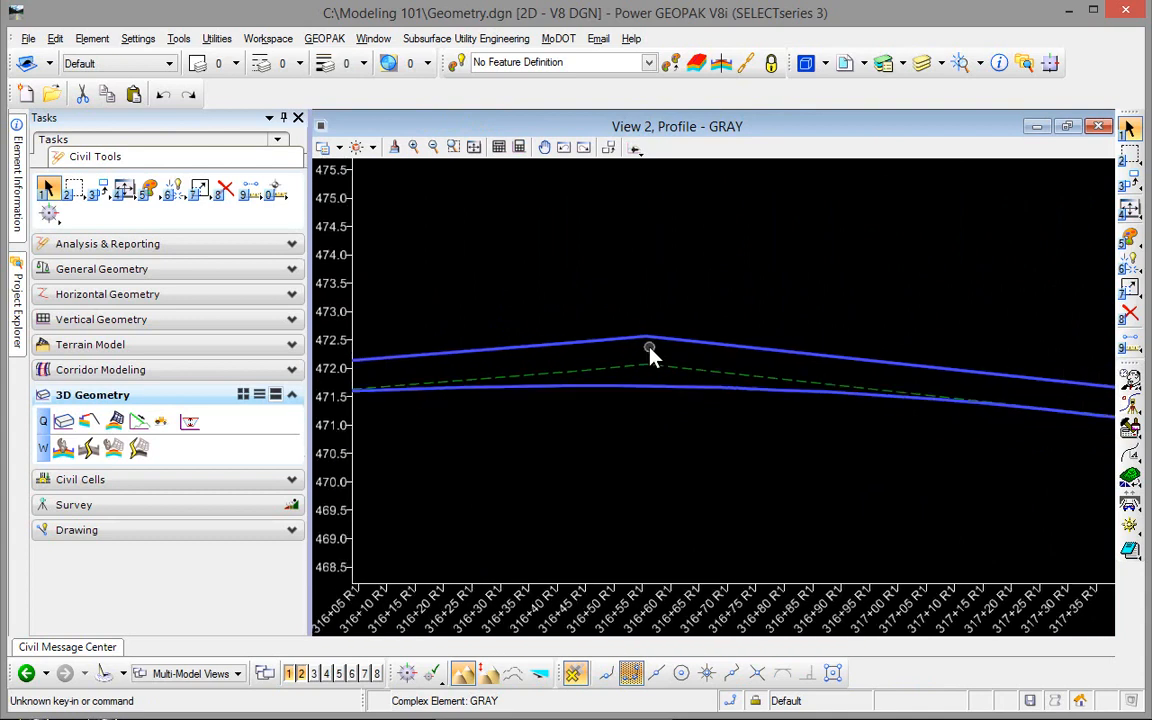
mouse_move(690, 345)
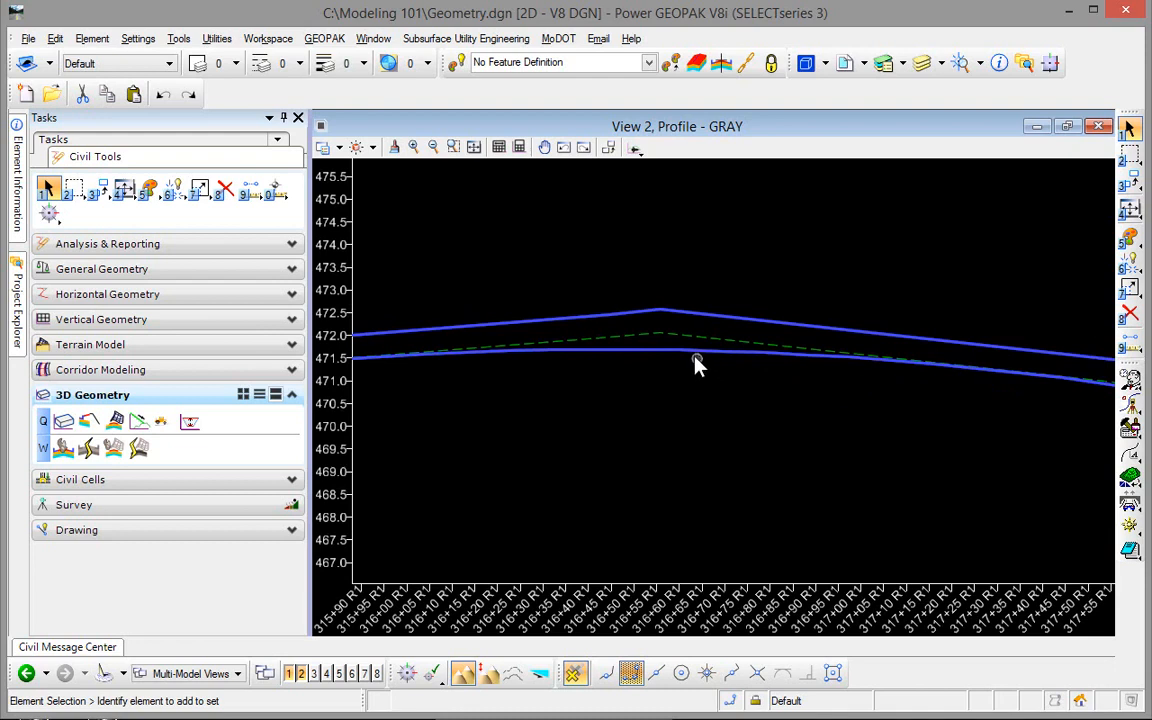
mouse_move(693, 355)
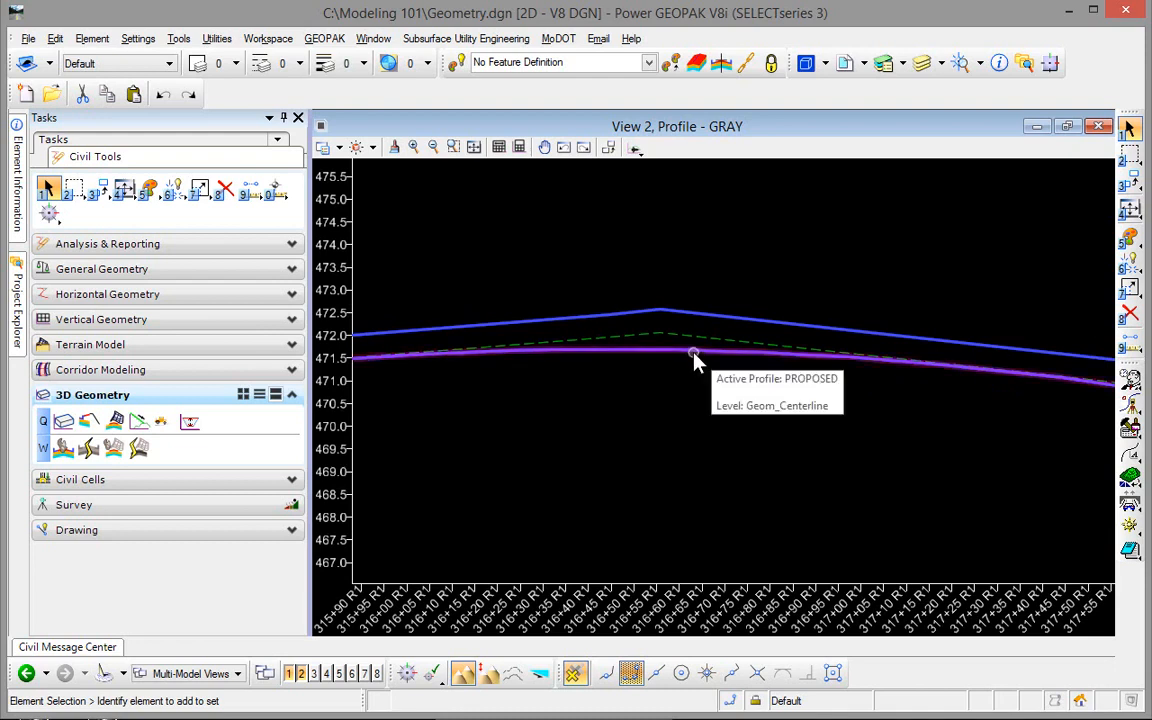
left_click(695, 353)
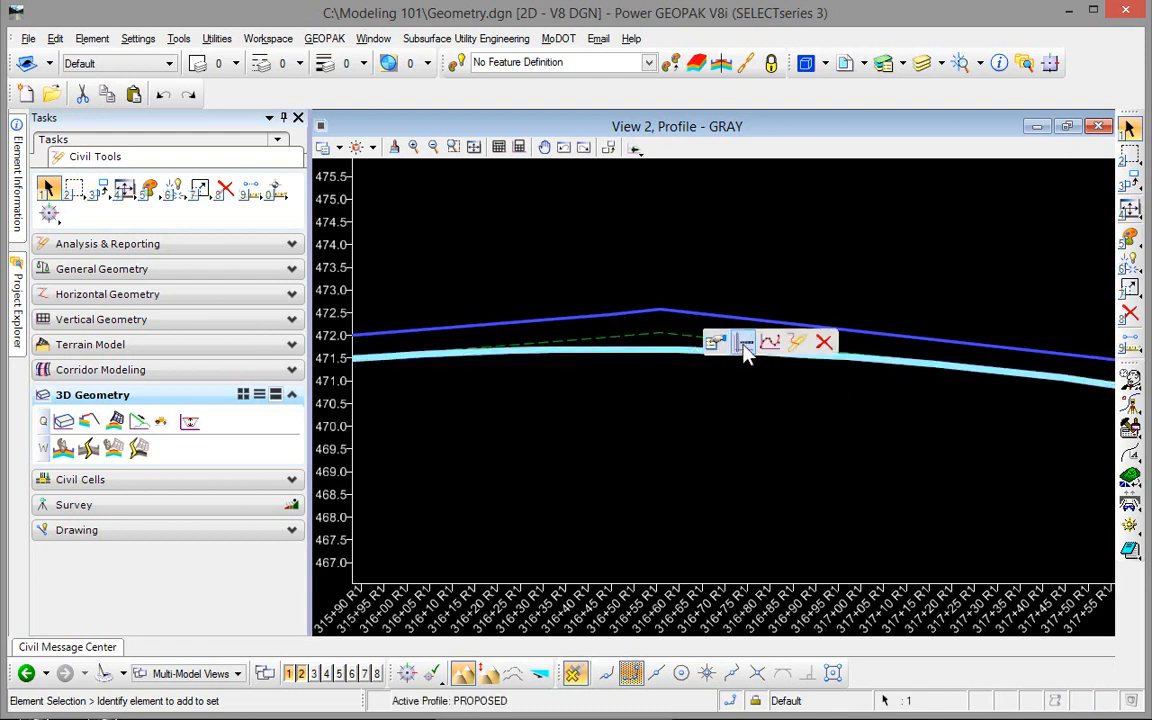
mouse_move(743, 343)
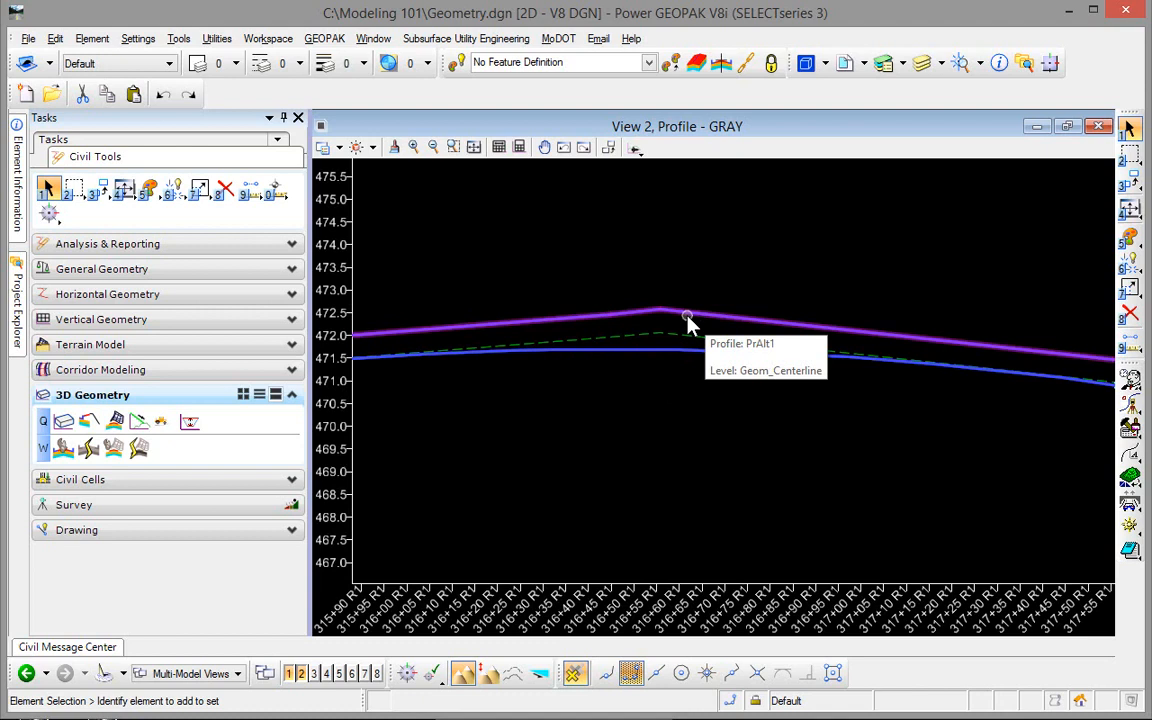
left_click(688, 318)
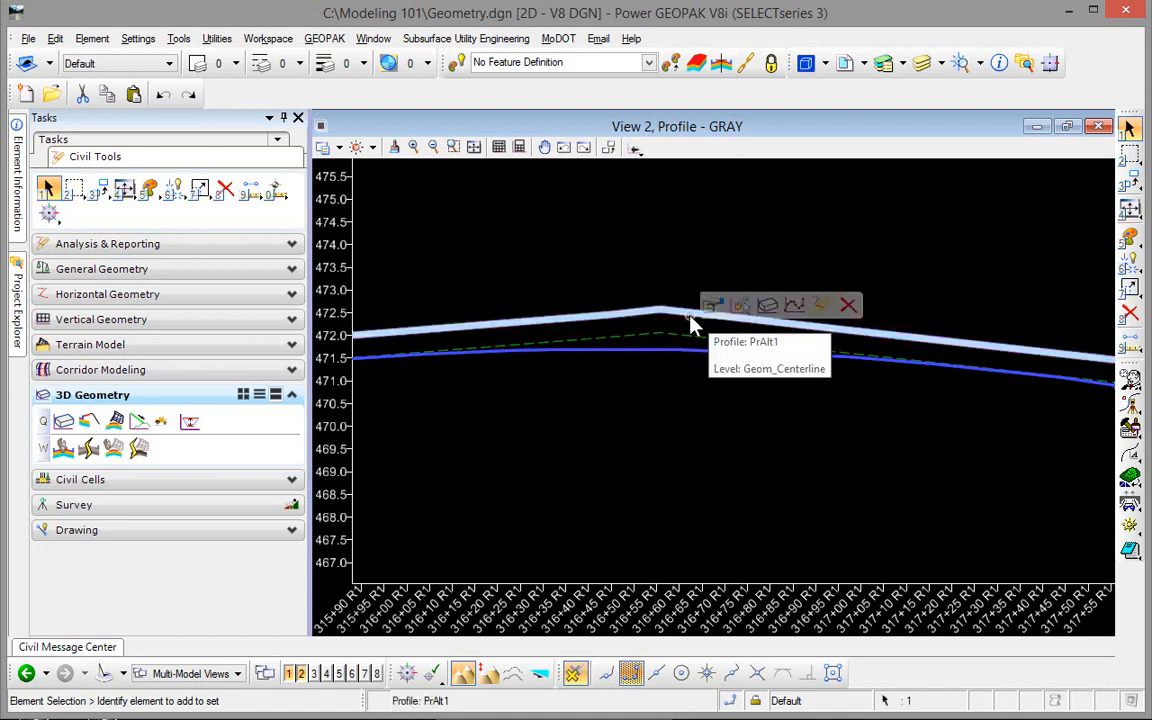
mouse_move(741, 305)
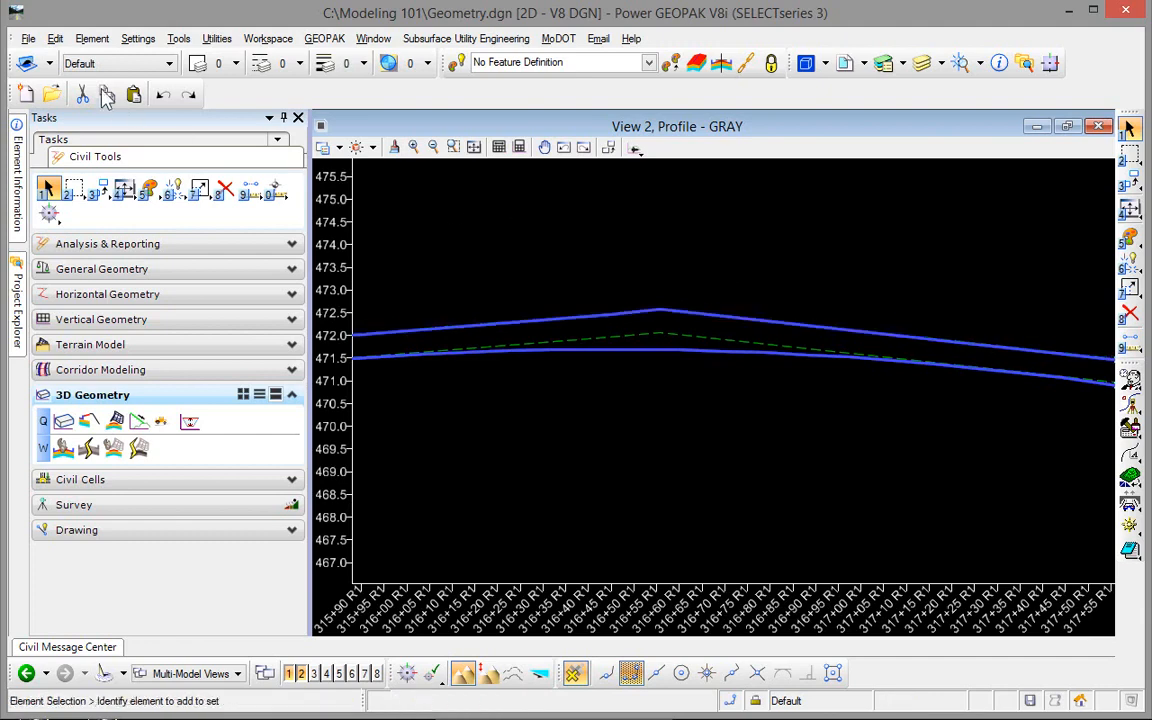
Reopen Corridor Design.dgn from the File menu's recent files list.
left_click(28, 38)
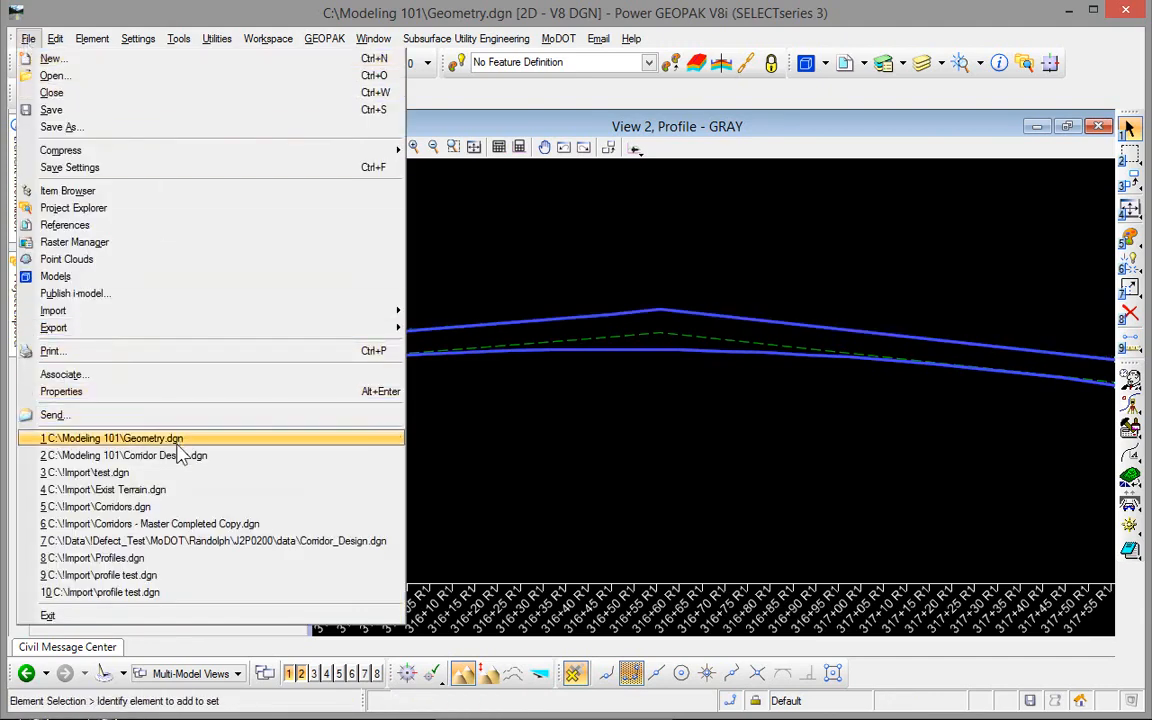
left_click(123, 455)
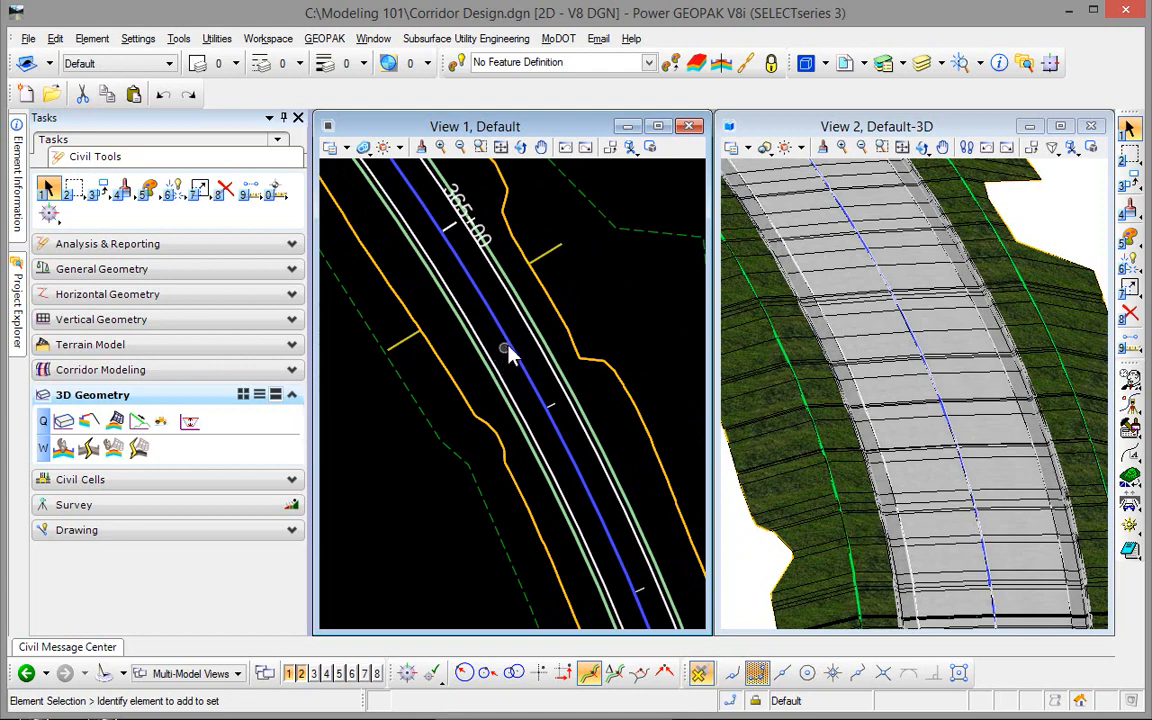
Activate the referenced Geometry.dgn via the centerline's right-click menu.
left_click(505, 350)
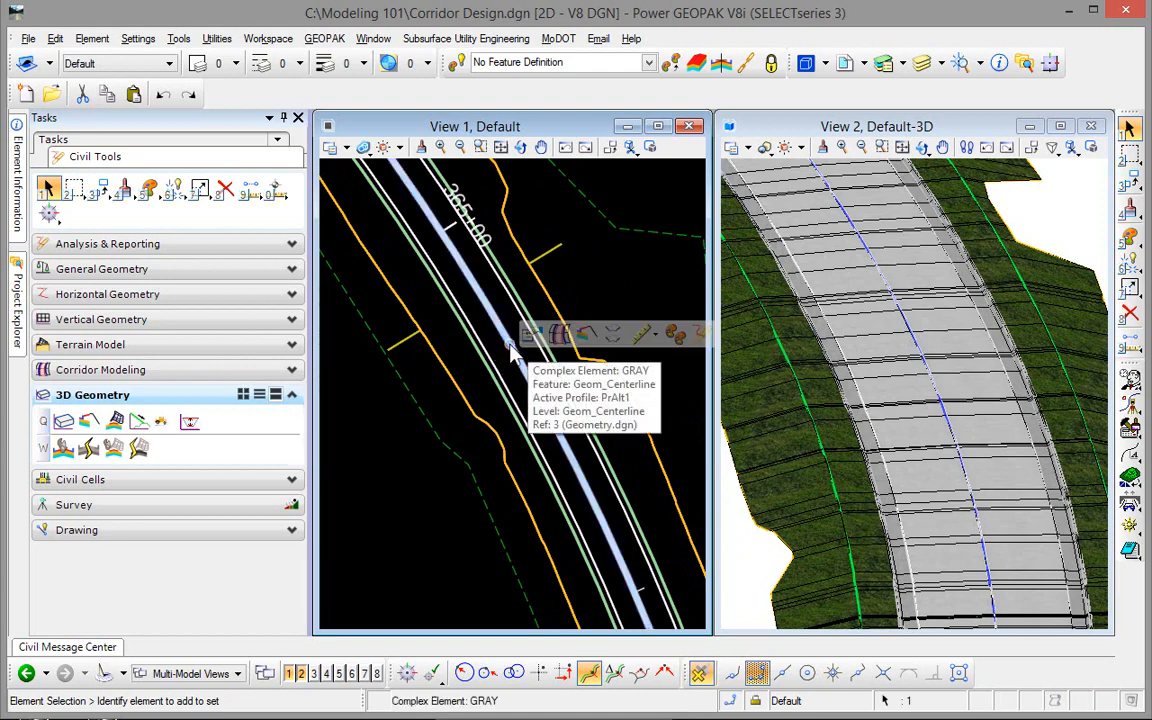
right_click(510, 350)
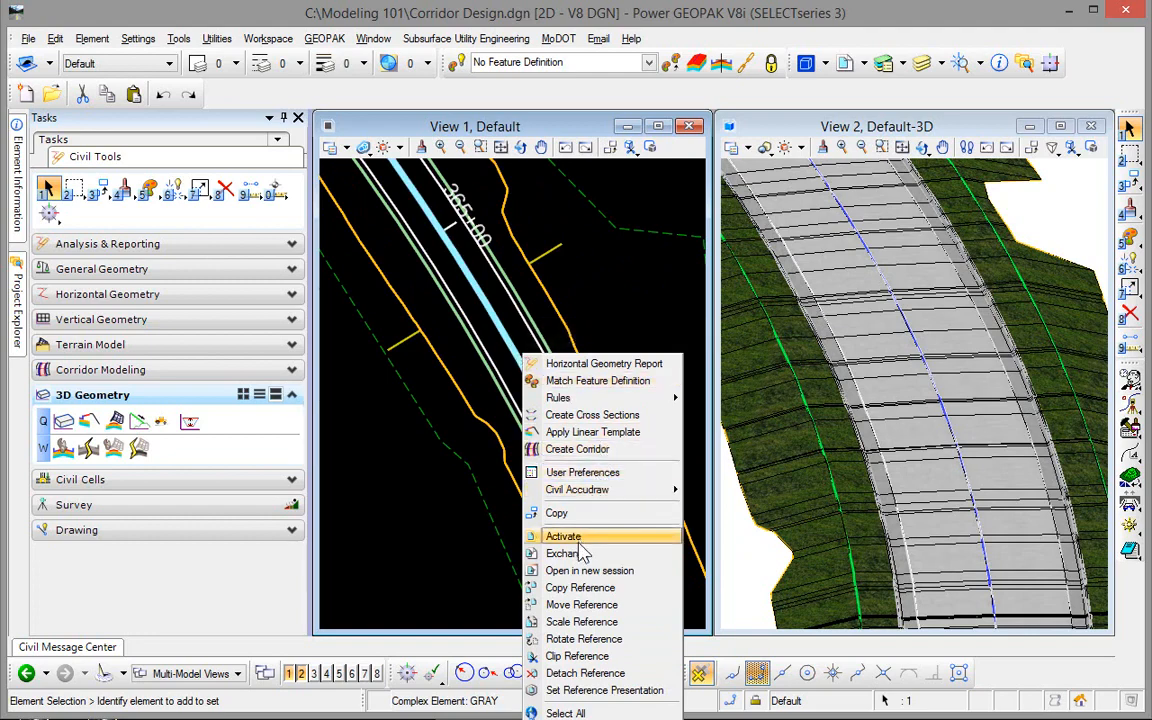
left_click(563, 536)
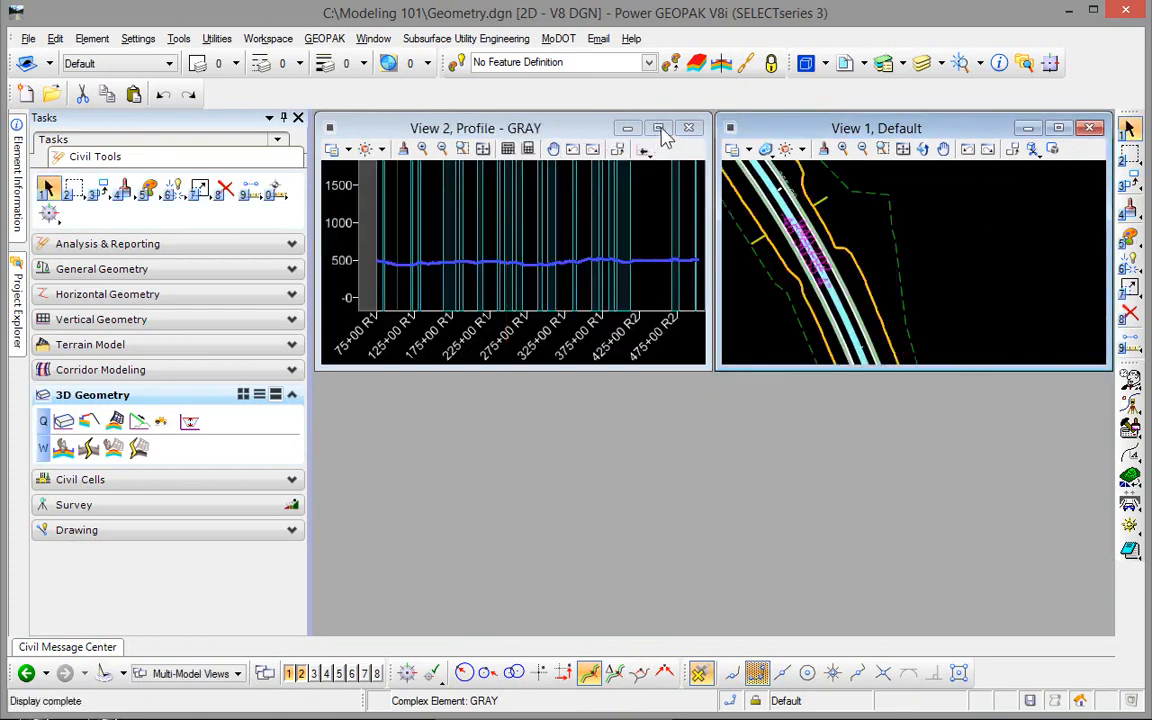
Maximize the profile view to review the profiles, then close View 2.
left_click(658, 128)
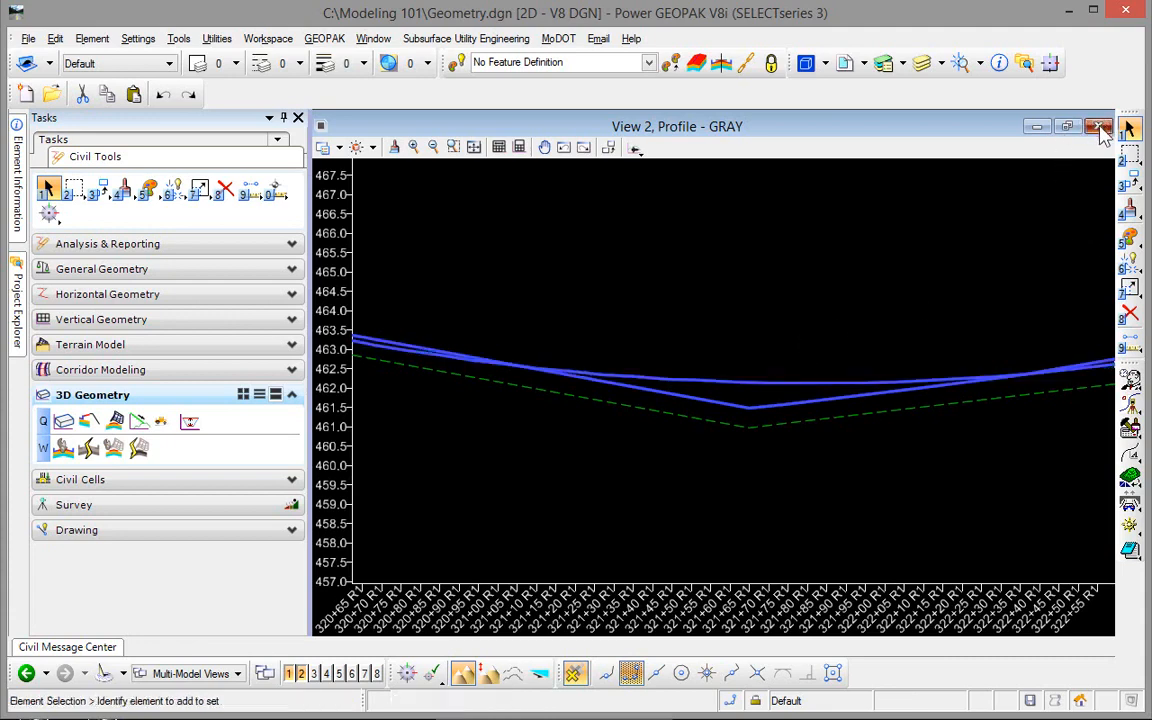
left_click(1098, 127)
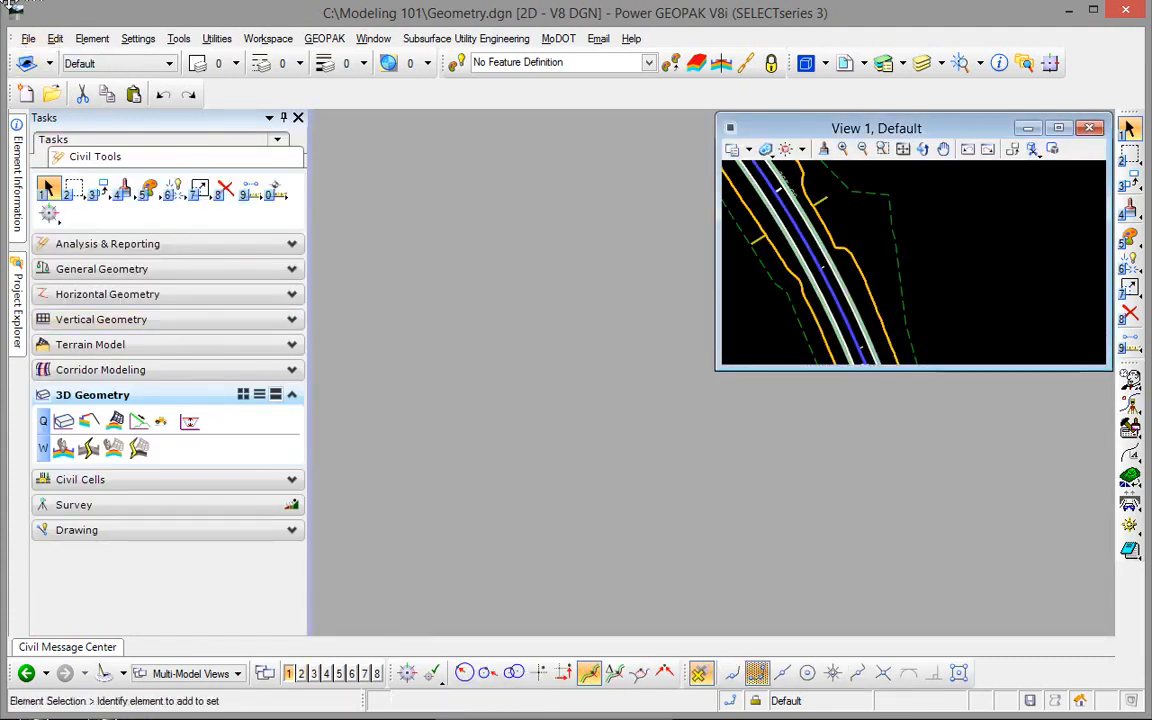
Reopen Corridor Design.dgn and confirm the centerline's active profile is PROPOSED.
left_click(28, 38)
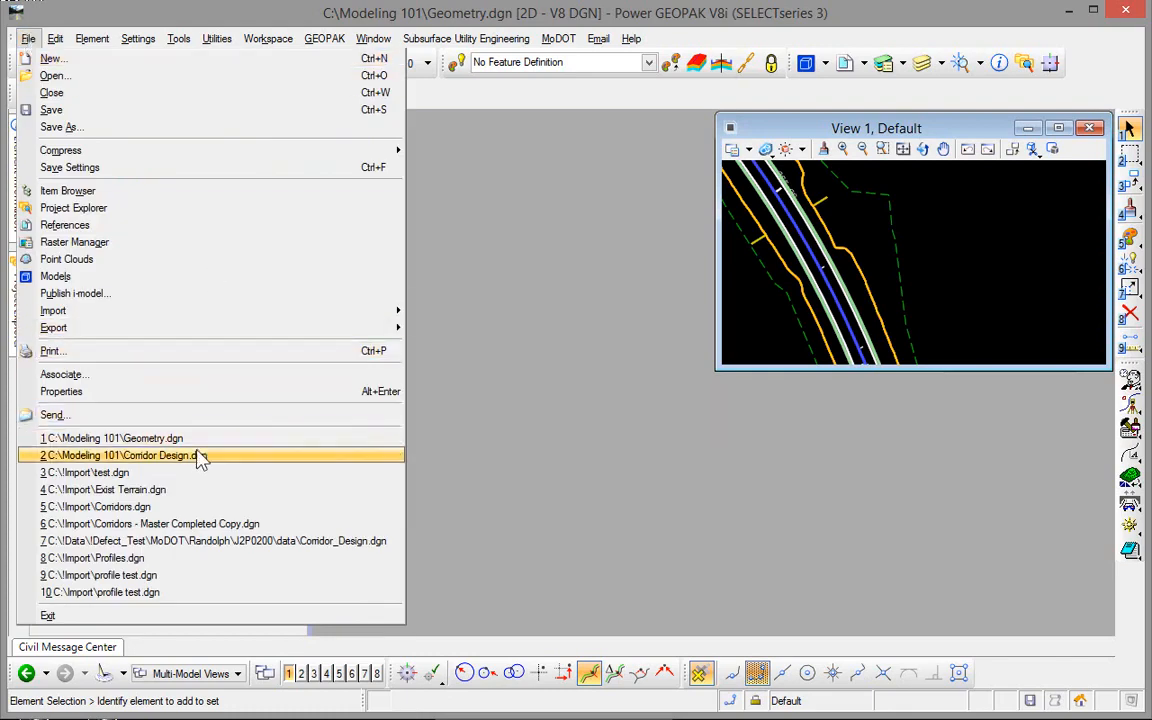
left_click(120, 455)
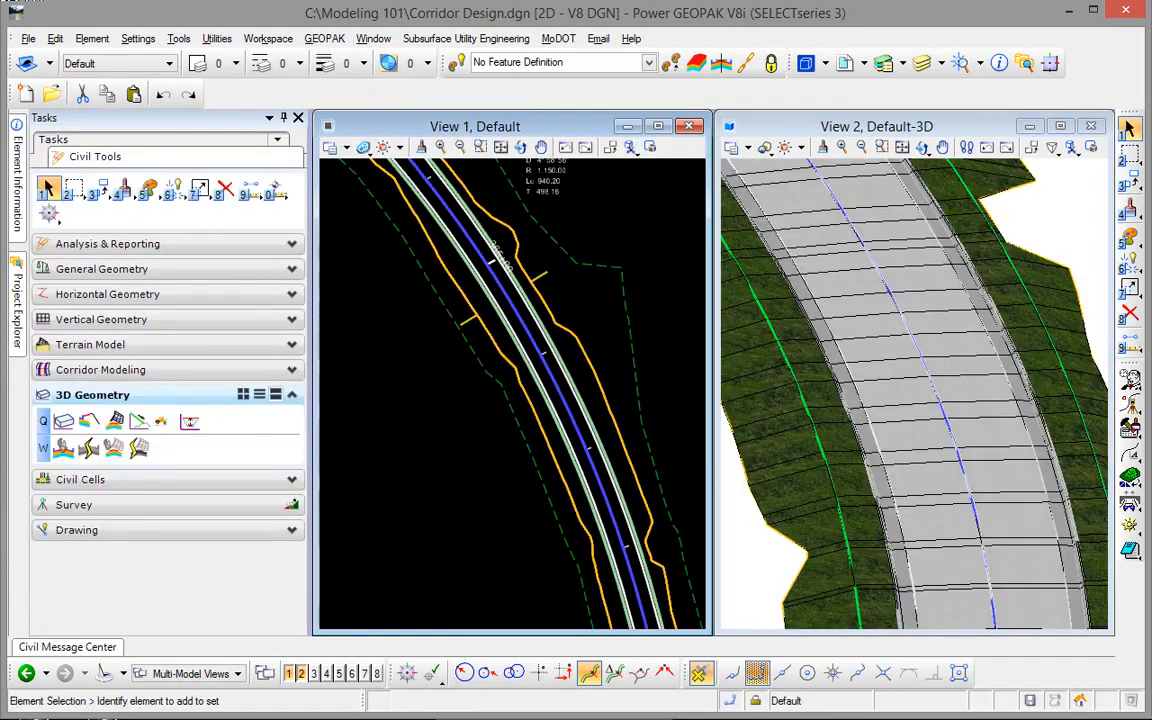
left_click(525, 330)
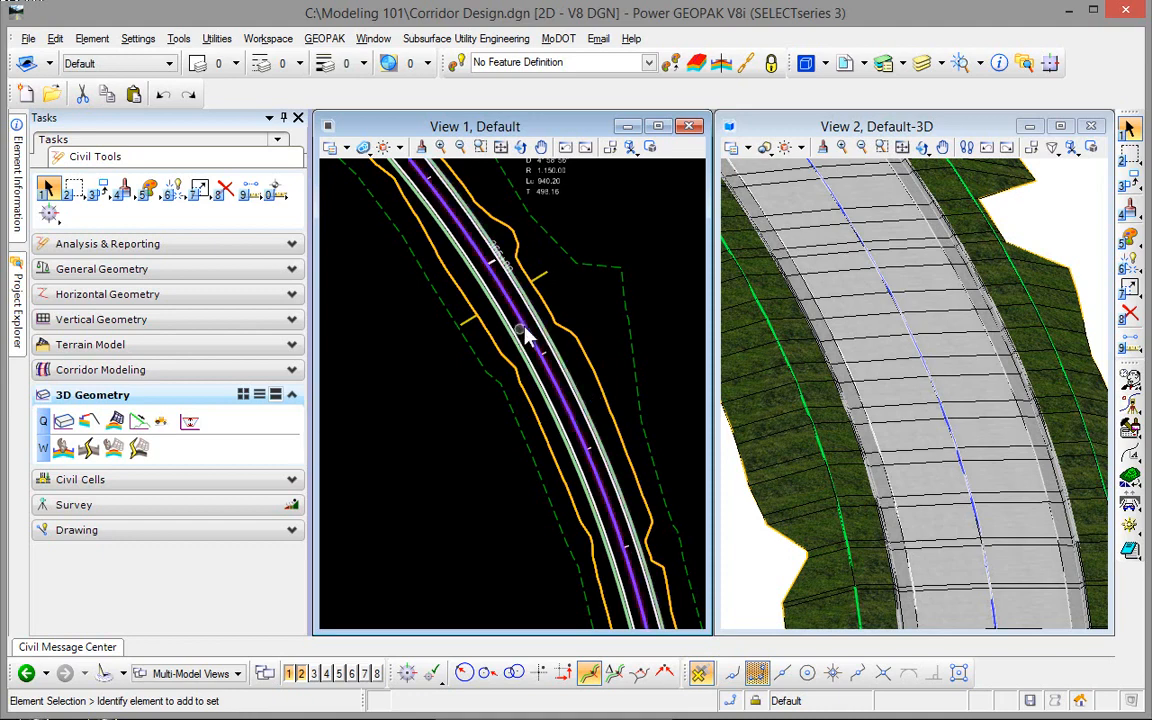
mouse_move(525, 330)
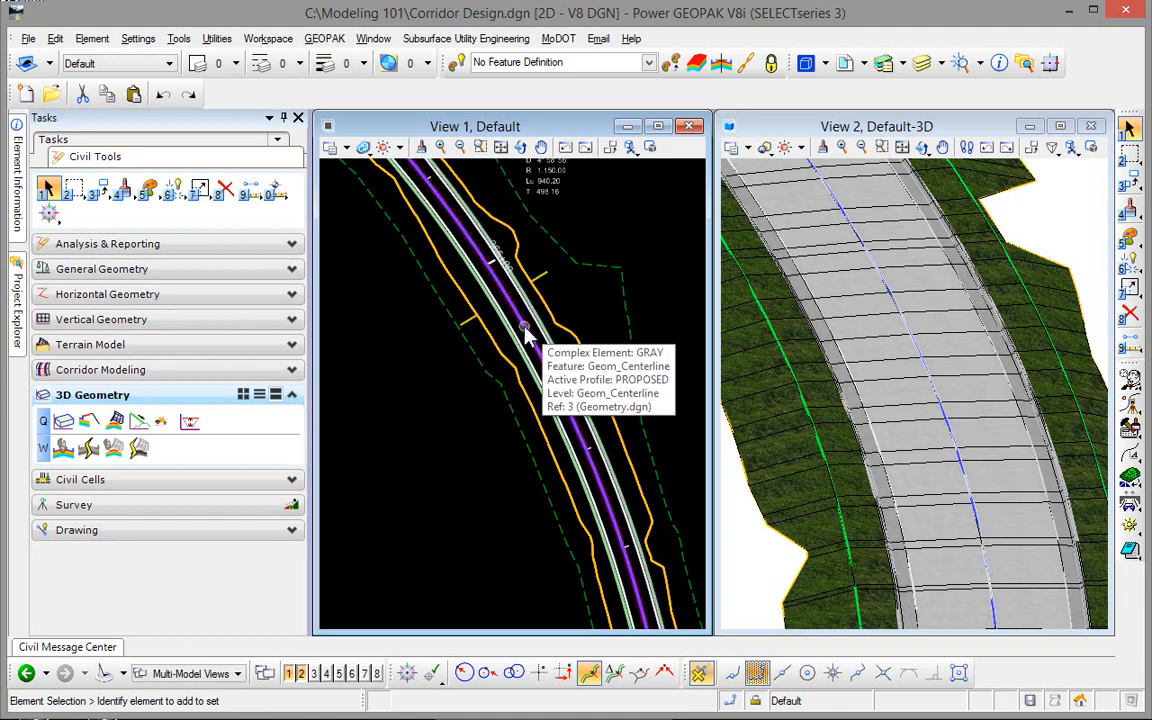